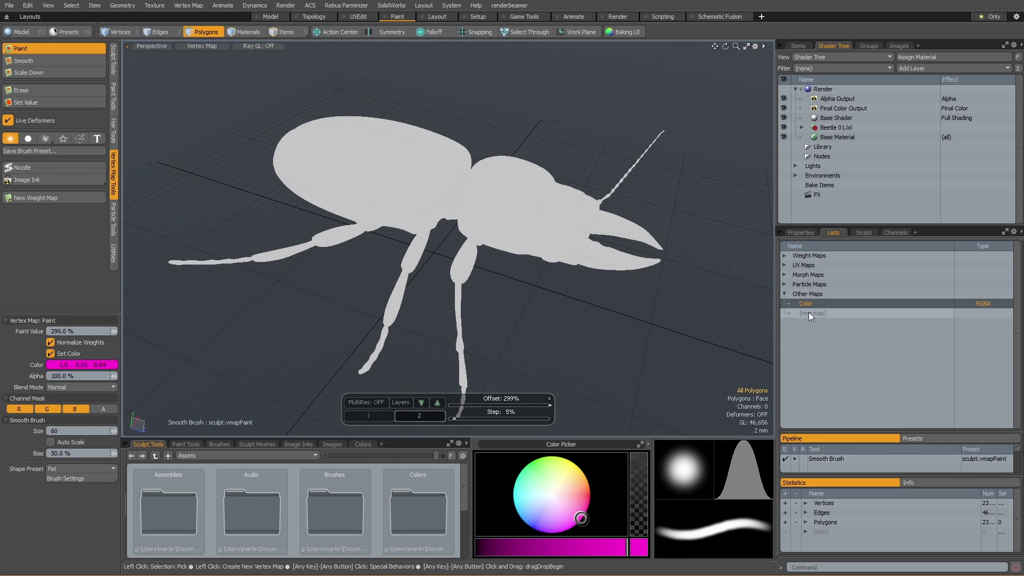
Step: Start a new vertex color map, dismiss its settings, and choose top menu options
{"action": "left_click", "coordinate": [812, 312]}
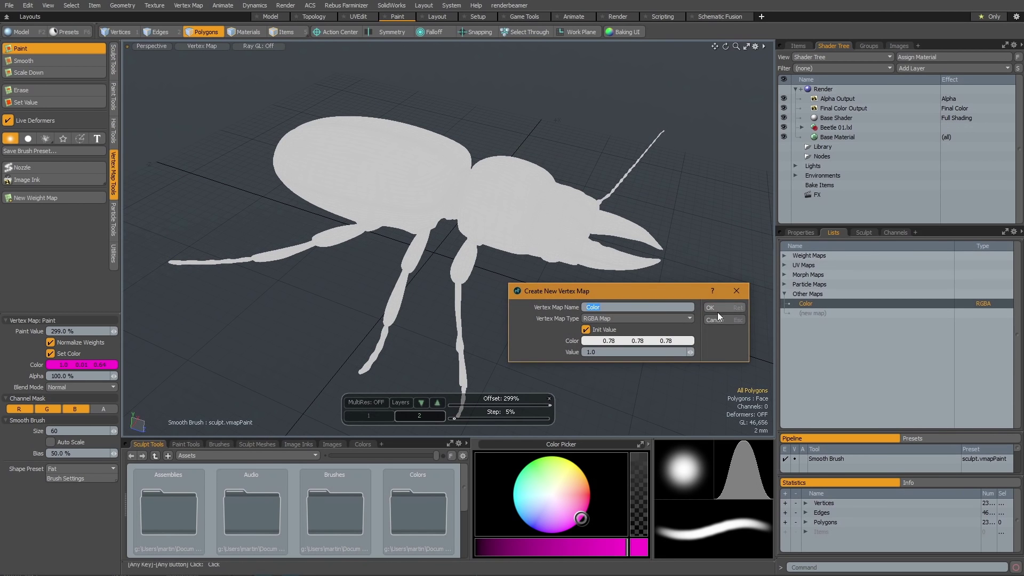
{"action": "left_click", "coordinate": [710, 307]}
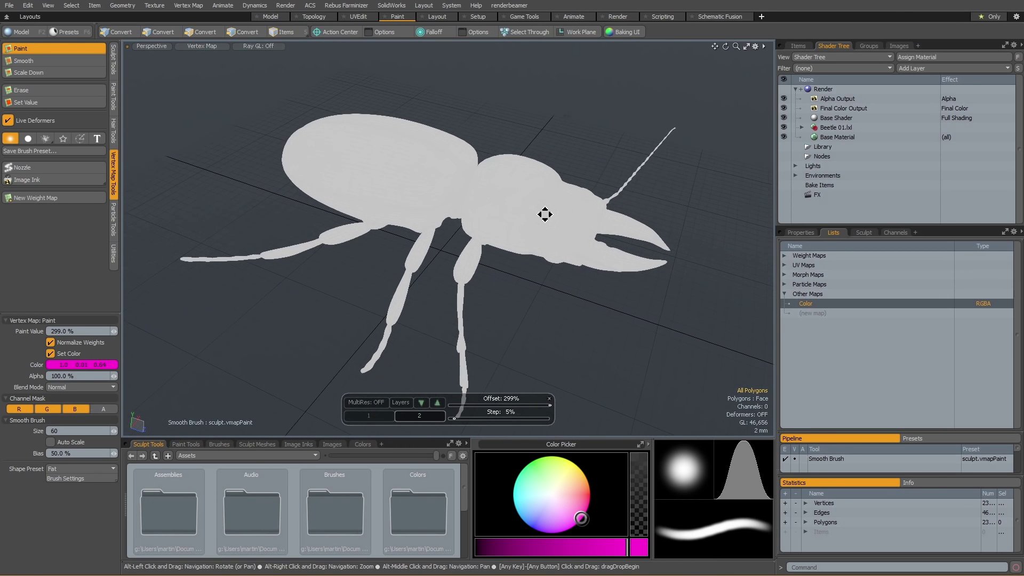
{"action": "left_click", "coordinate": [203, 31]}
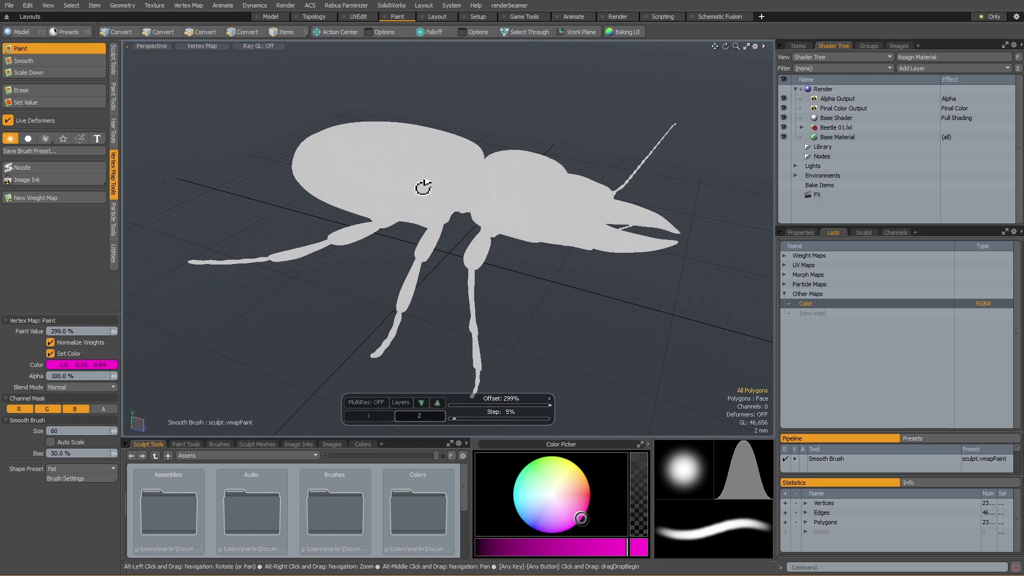
{"action": "left_click", "coordinate": [204, 46]}
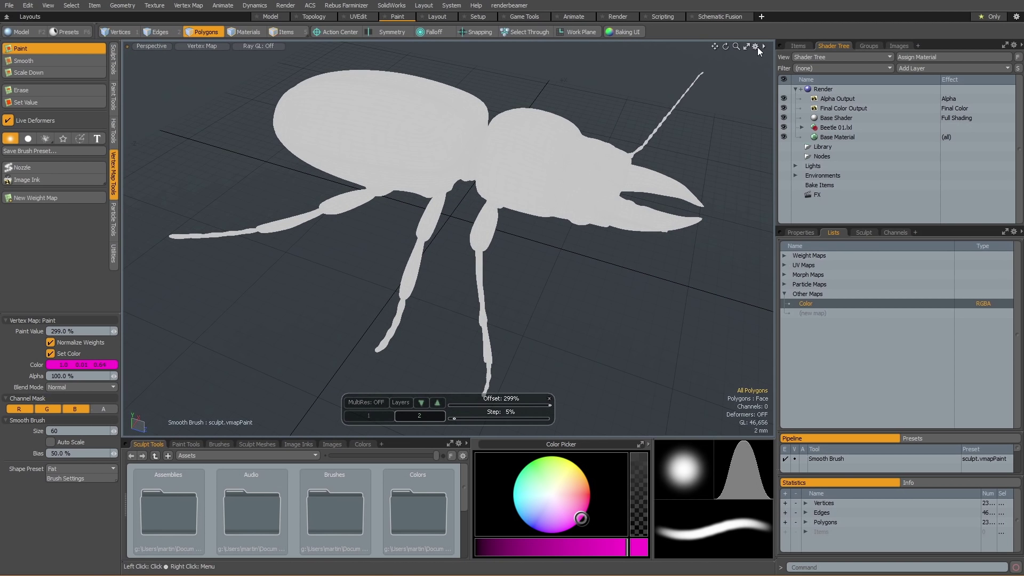
Step: Adjust display options in Viewport Properties and reopen the panel
{"action": "left_click", "coordinate": [753, 46]}
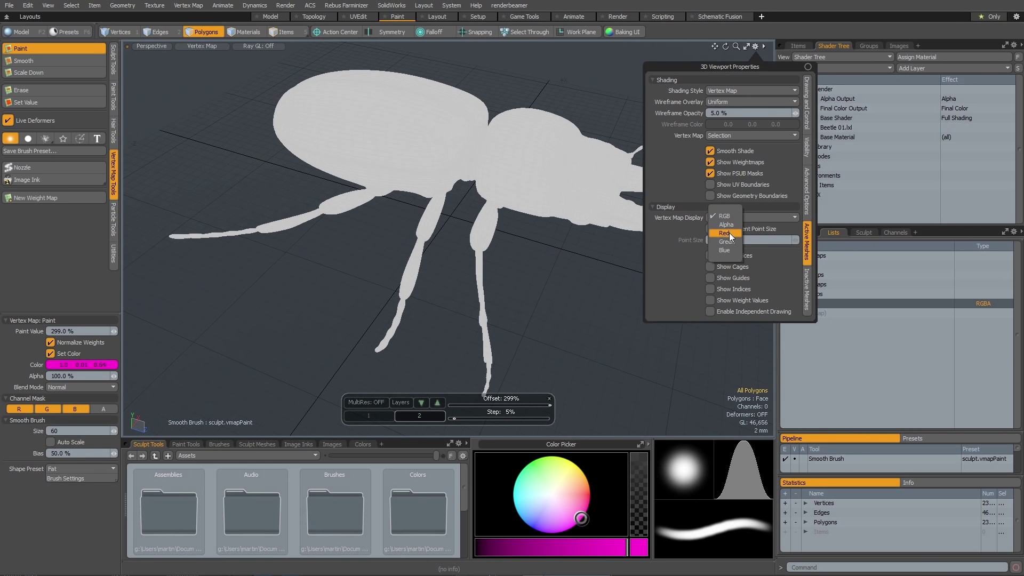
{"action": "left_click", "coordinate": [724, 216]}
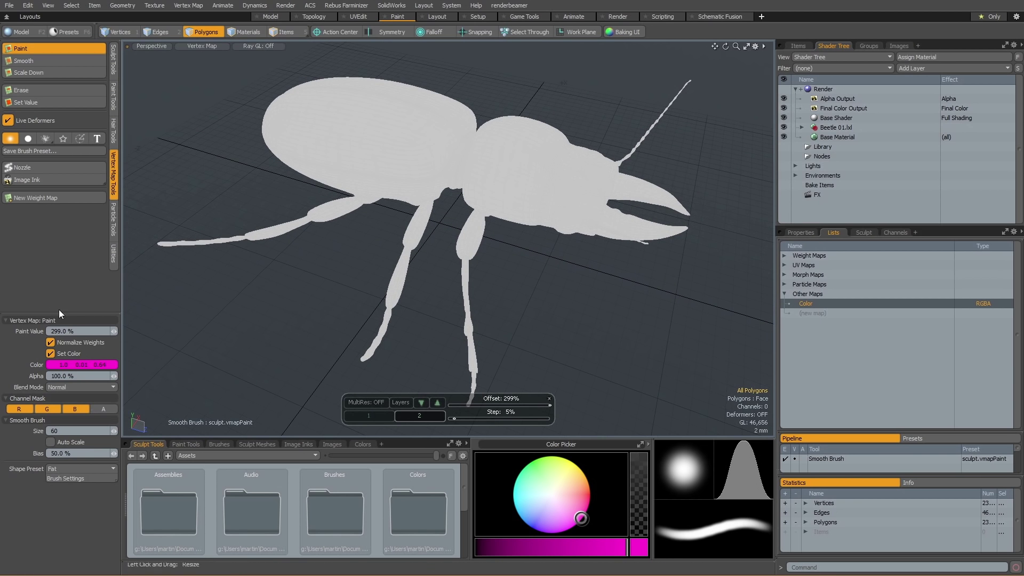
{"action": "left_click", "coordinate": [586, 475]}
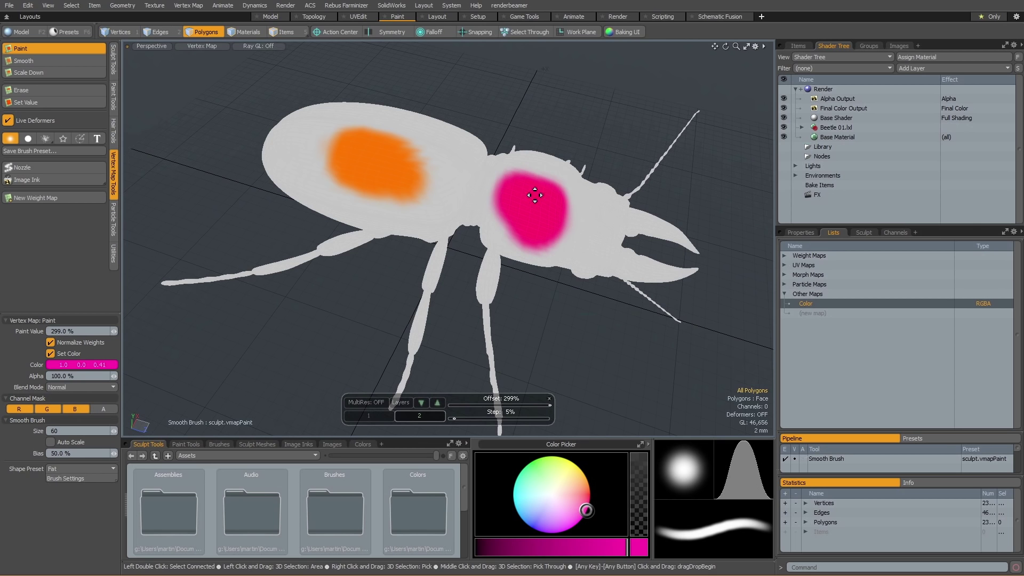
{"action": "left_click", "coordinate": [750, 46]}
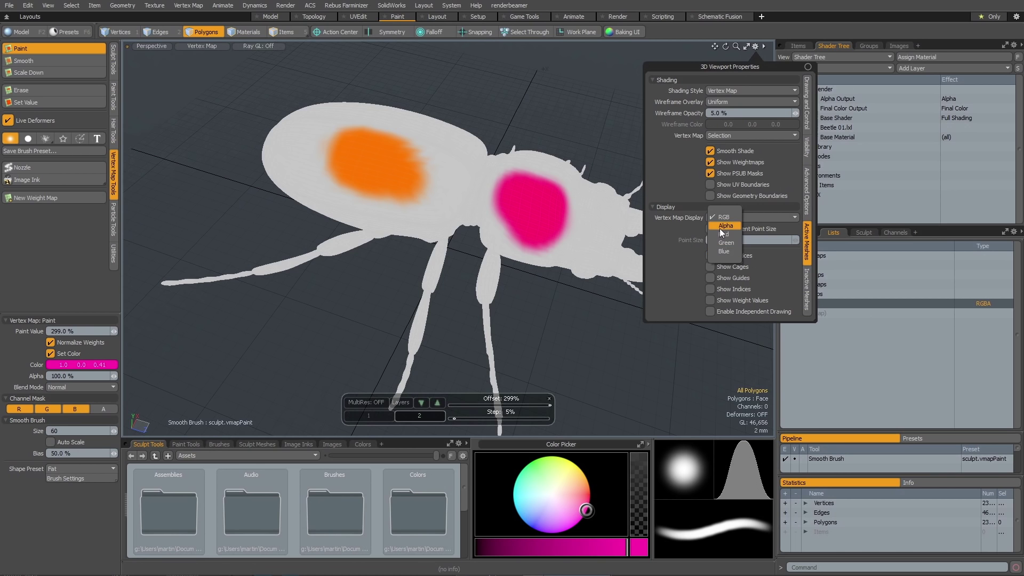
Step: Preview Vertex Map Display as Alpha, Green and Blue, then return to Alpha
{"action": "left_click", "coordinate": [724, 219]}
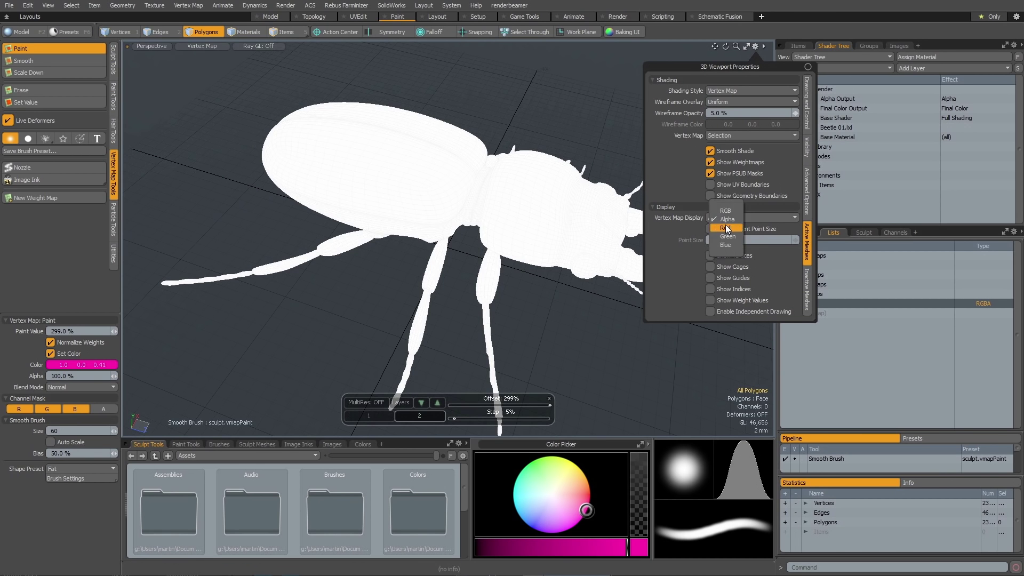
{"action": "left_click", "coordinate": [725, 227]}
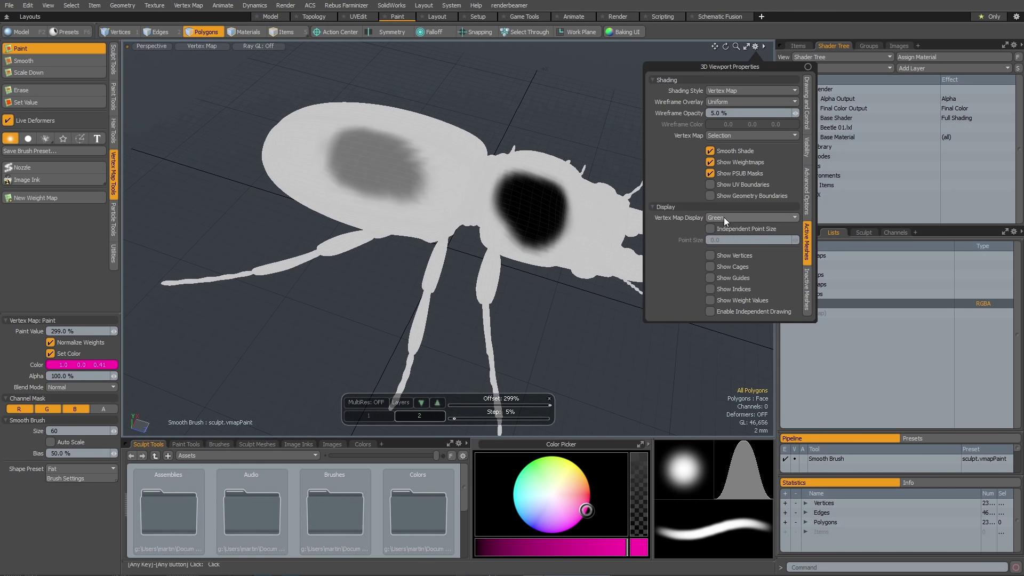
{"action": "left_click", "coordinate": [751, 218]}
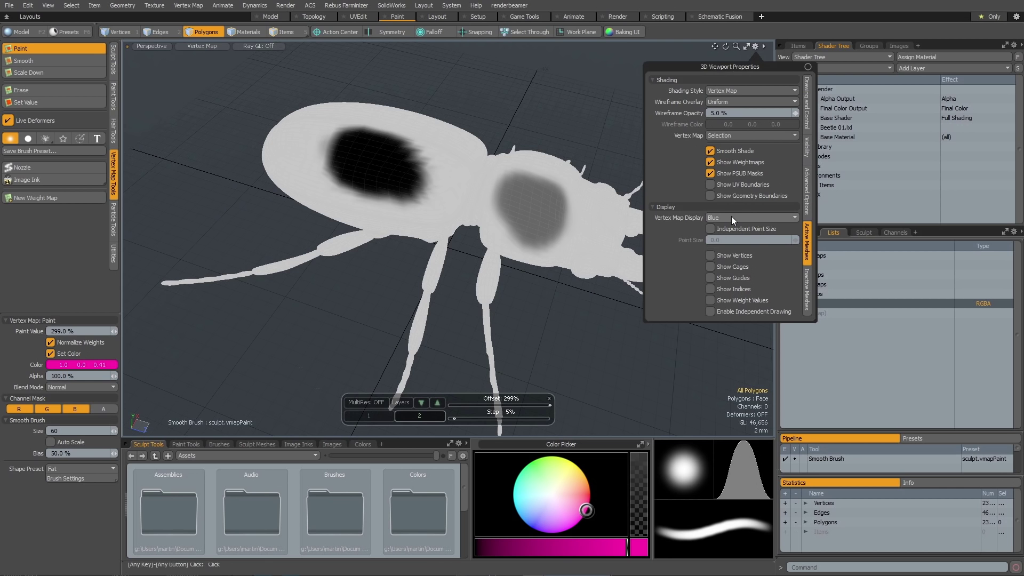
{"action": "left_click", "coordinate": [750, 218]}
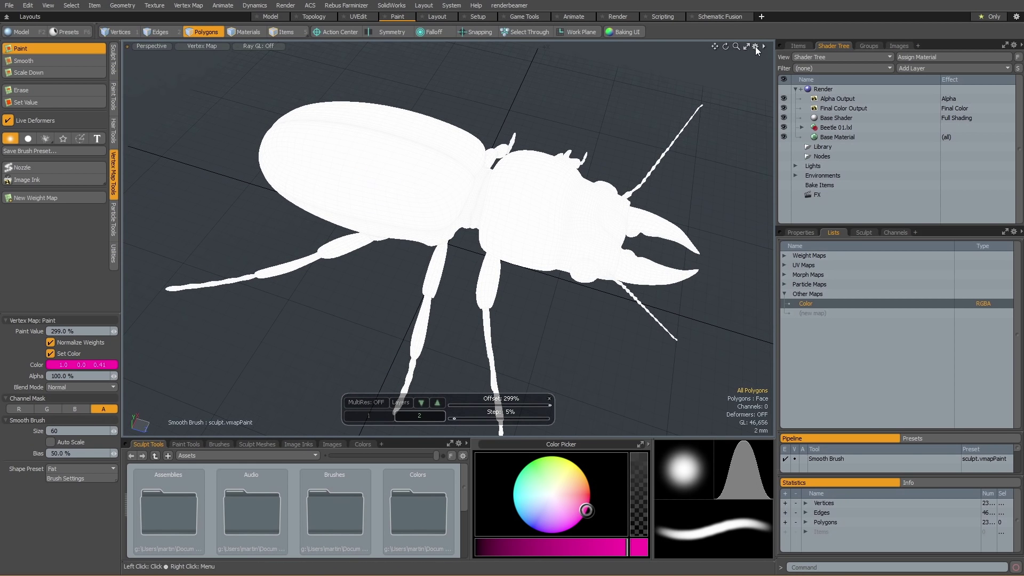
Step: Paint a black, -40% alpha stroke to darken the beetle's abdomen
{"action": "left_click", "coordinate": [754, 46]}
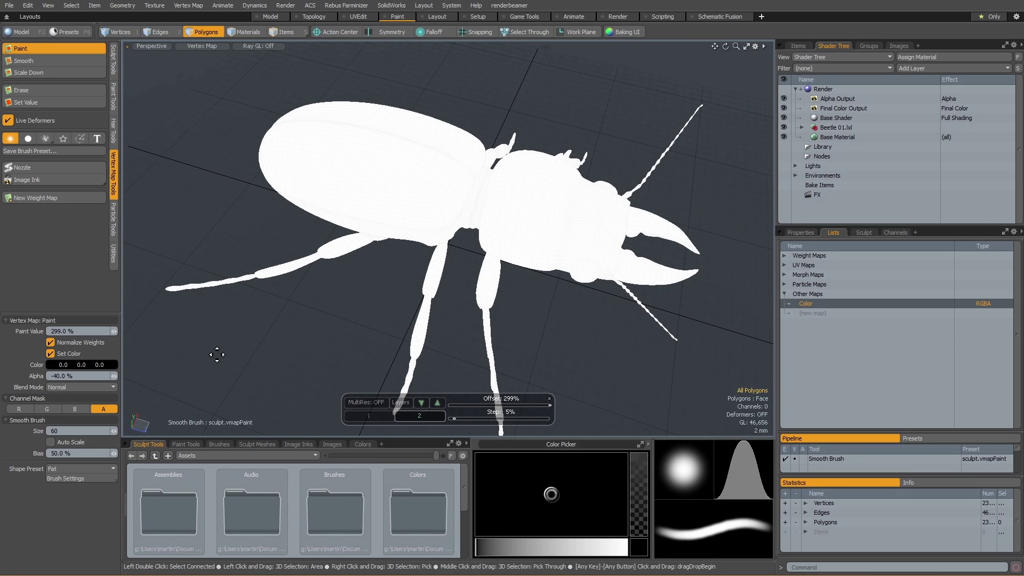
{"action": "left_click_drag", "start_coordinate": [314, 157], "coordinate": [398, 183]}
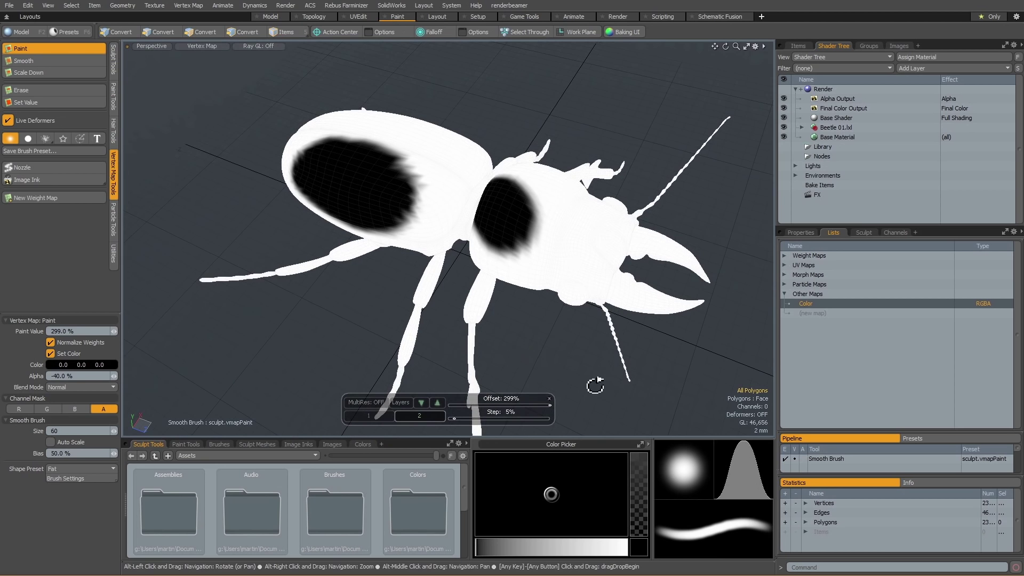
{"action": "left_click", "coordinate": [203, 31]}
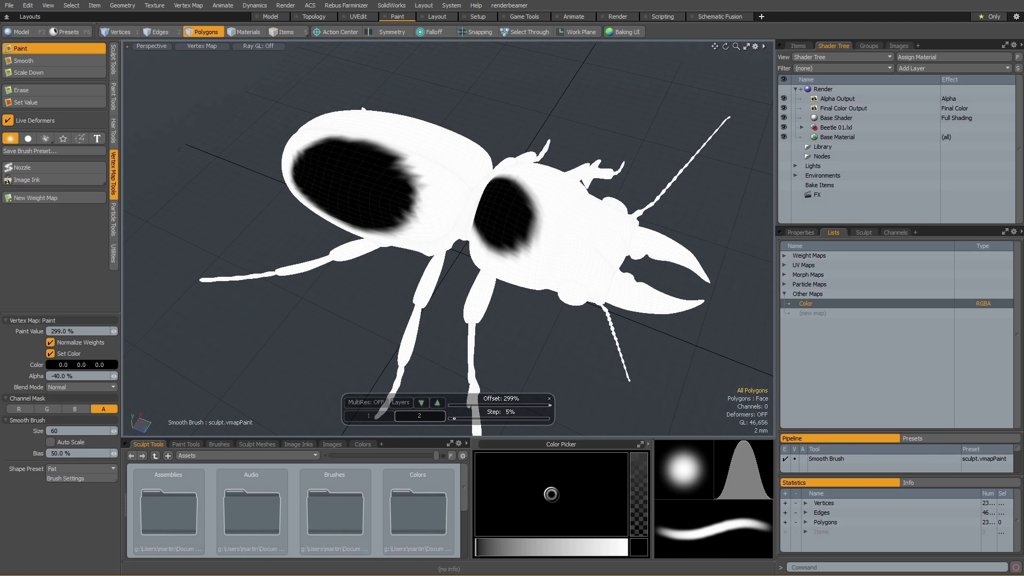